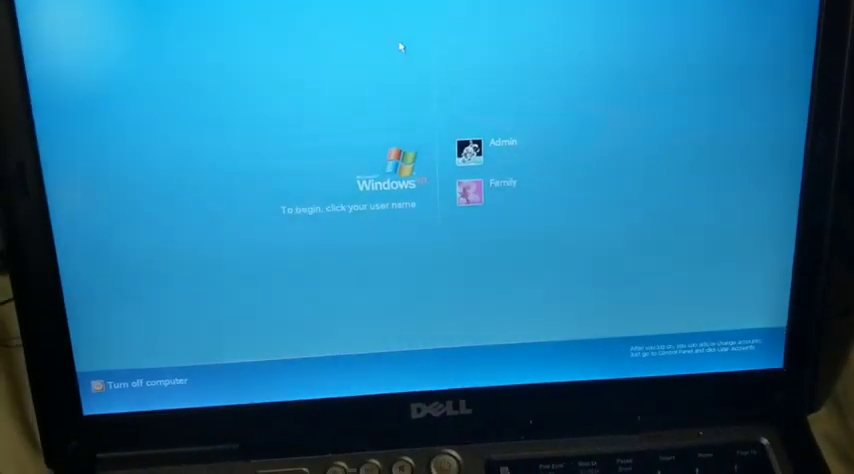
# Step: Log into the Admin account by entering its password and submitting with the green arrow
pyautogui.click(470, 140)
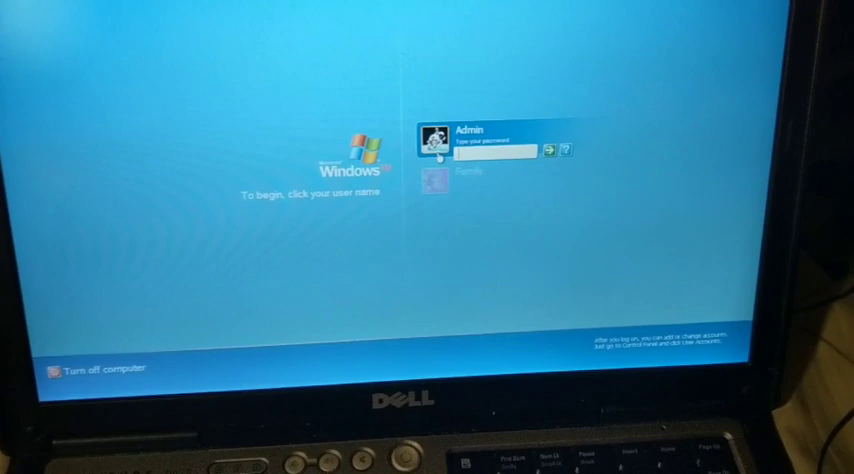
pyautogui.write('••')
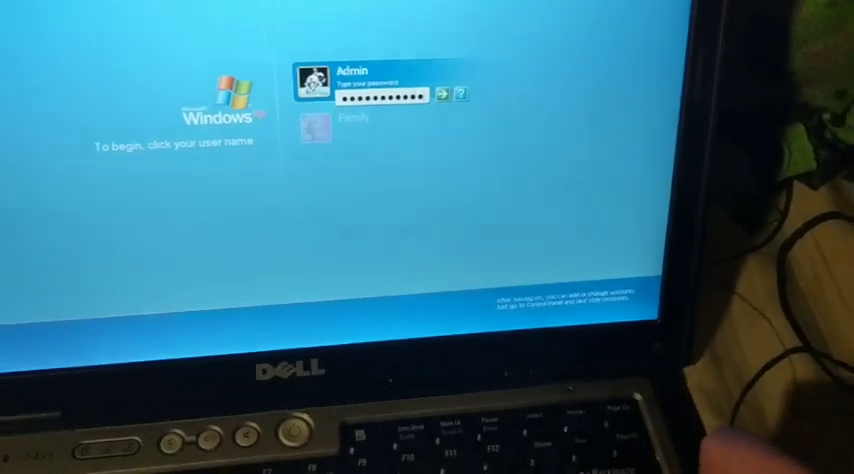
pyautogui.click(447, 94)
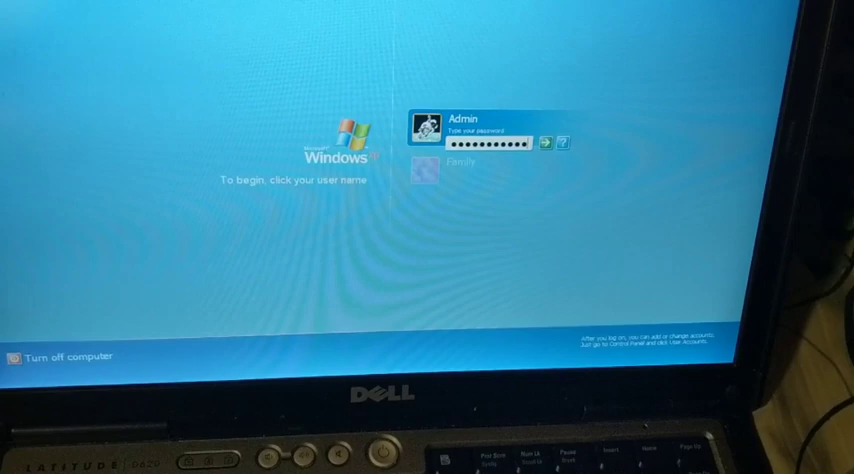
pyautogui.click(551, 143)
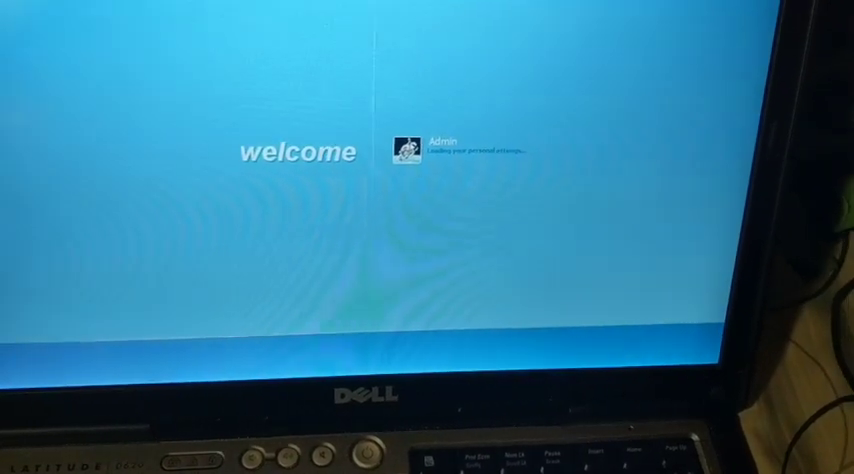